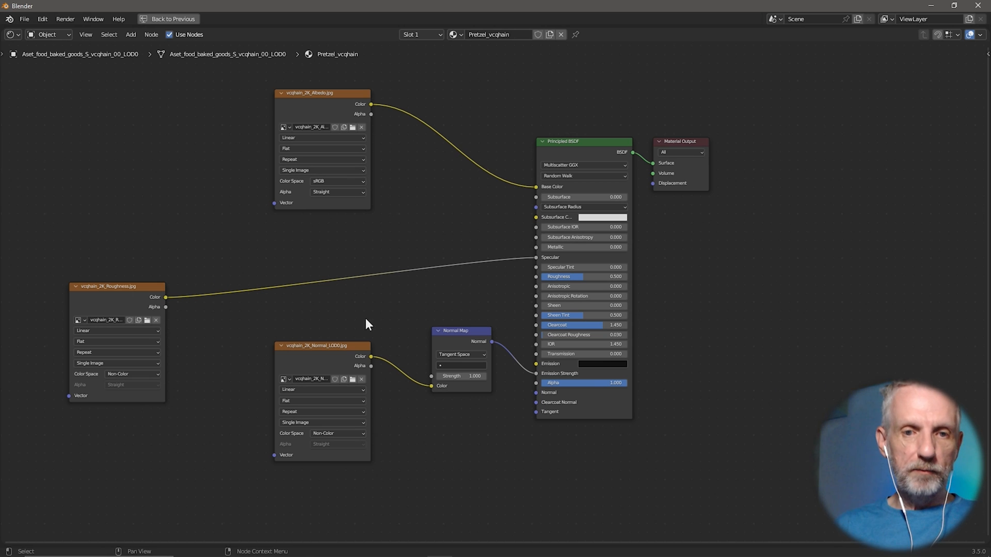
mouse_move(706, 356)
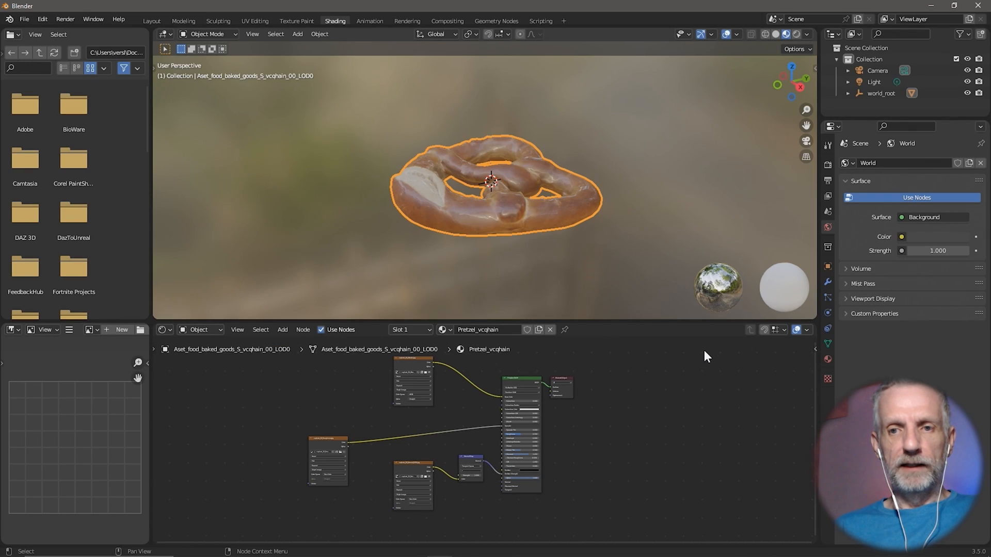
- Leave the pretzel's nodes for Blender's Layout workspace, then bring Quixel Bridge forward
left_click(151, 21)
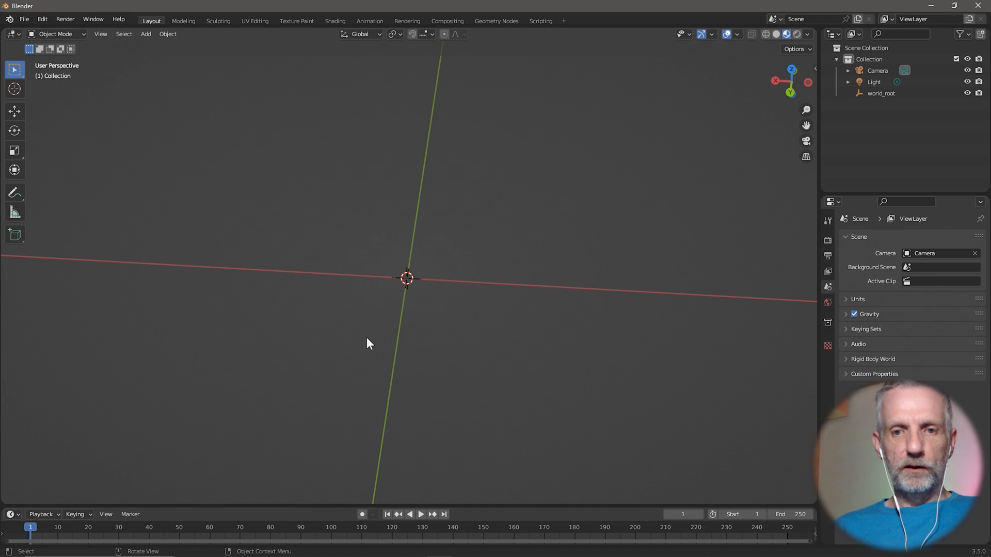
left_click(146, 34)
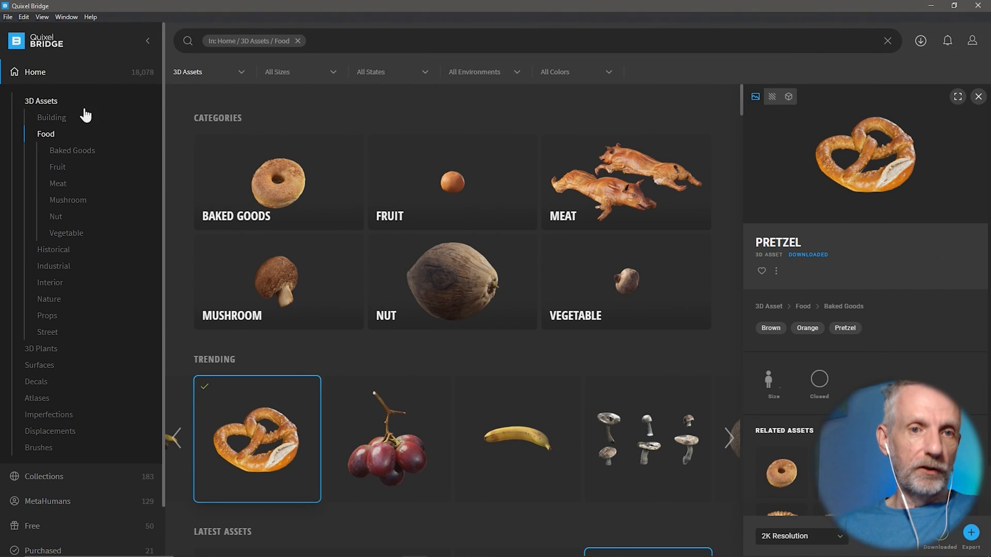
- Return to the Bridge home page and search the library for 'brick' walls
left_click(147, 40)
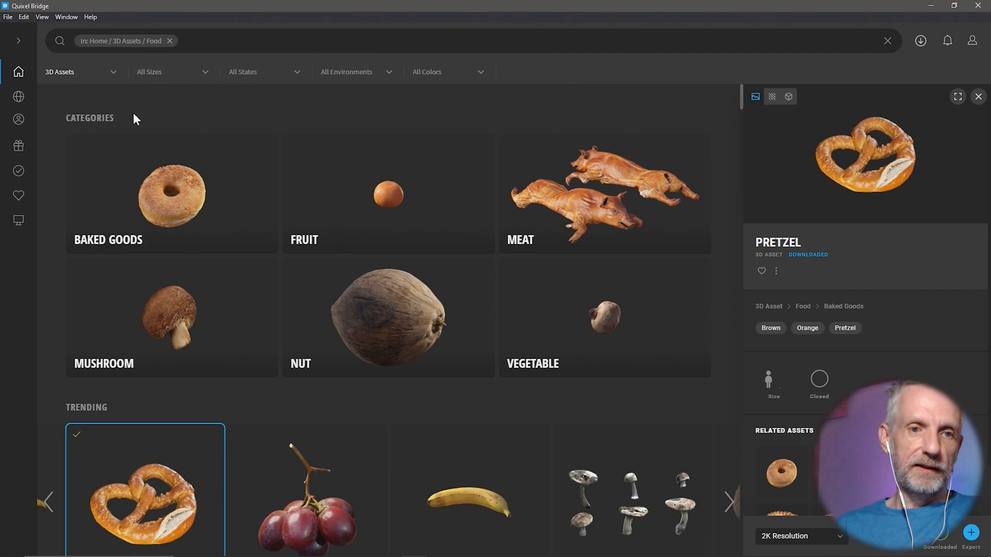
left_click(18, 40)
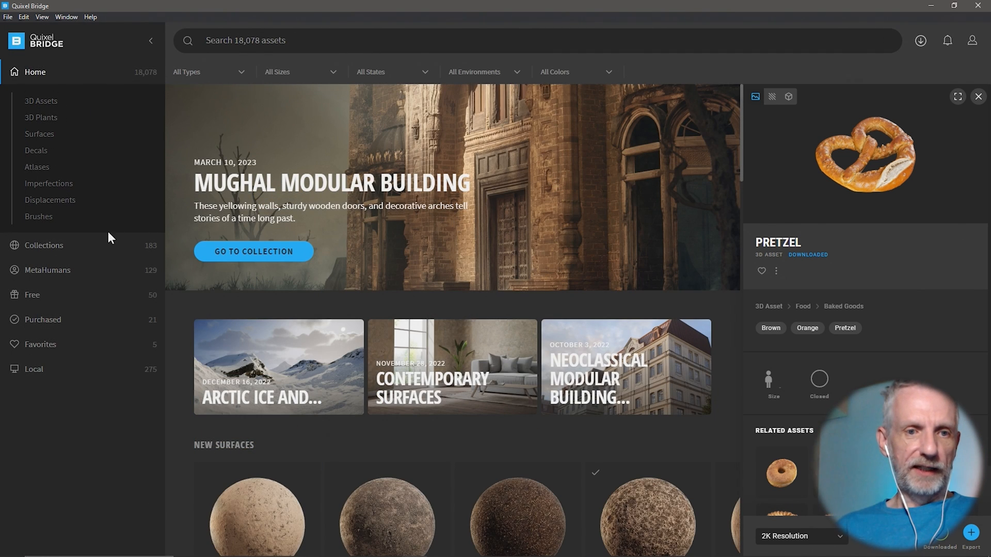
scroll("down", 3)
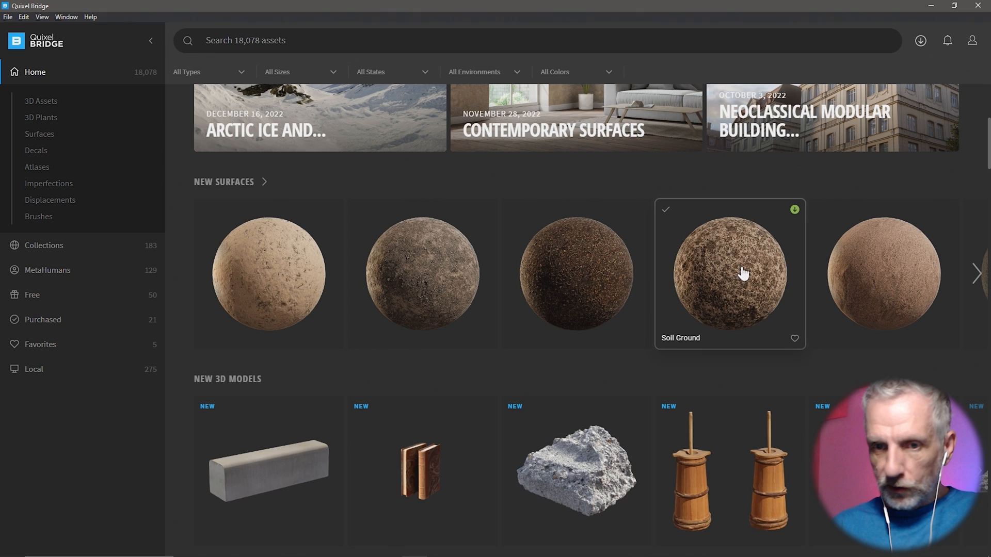
type("brick")
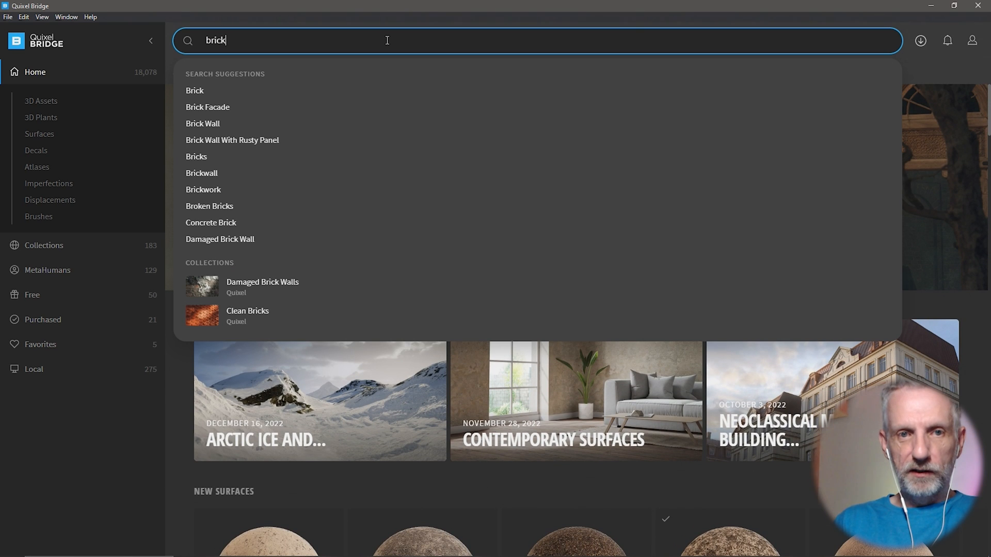
left_click(202, 123)
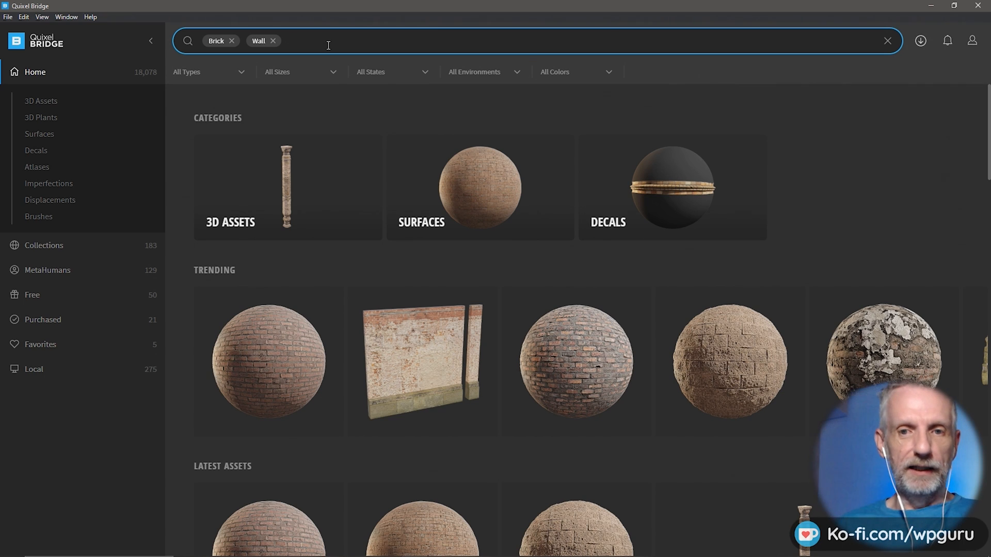
- Add 'brown' to the search and open the Damaged Brick Wall Plaster surface
scroll("down", 3)
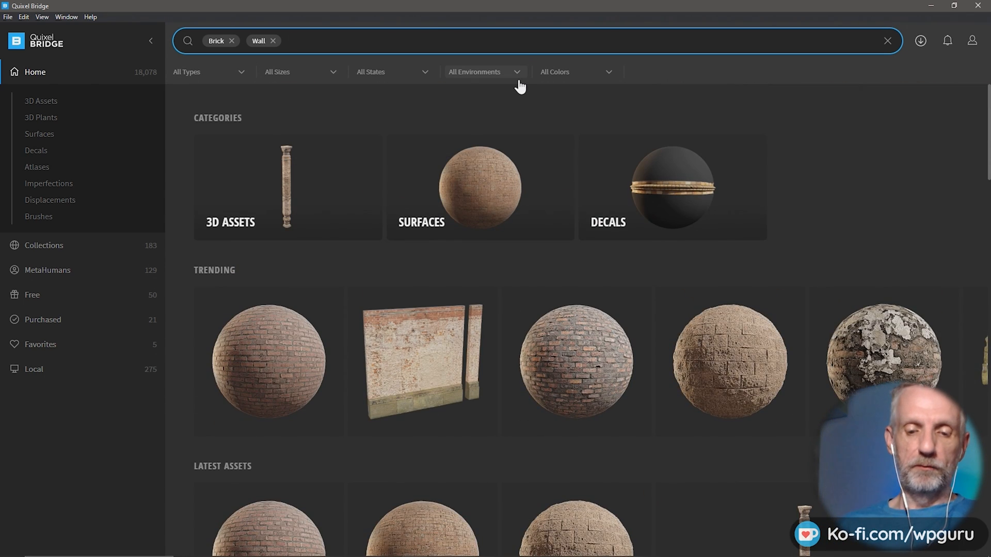
type("brown")
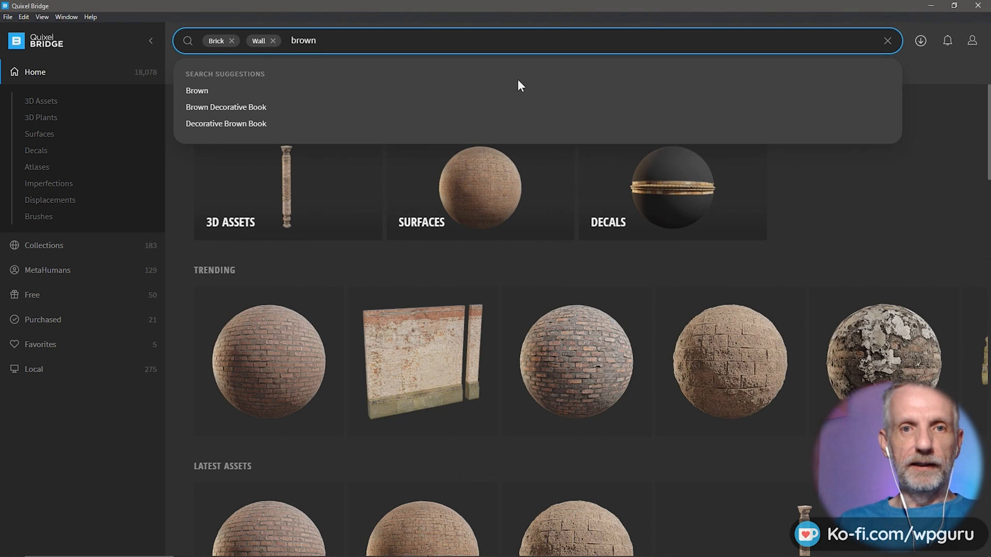
left_click(197, 91)
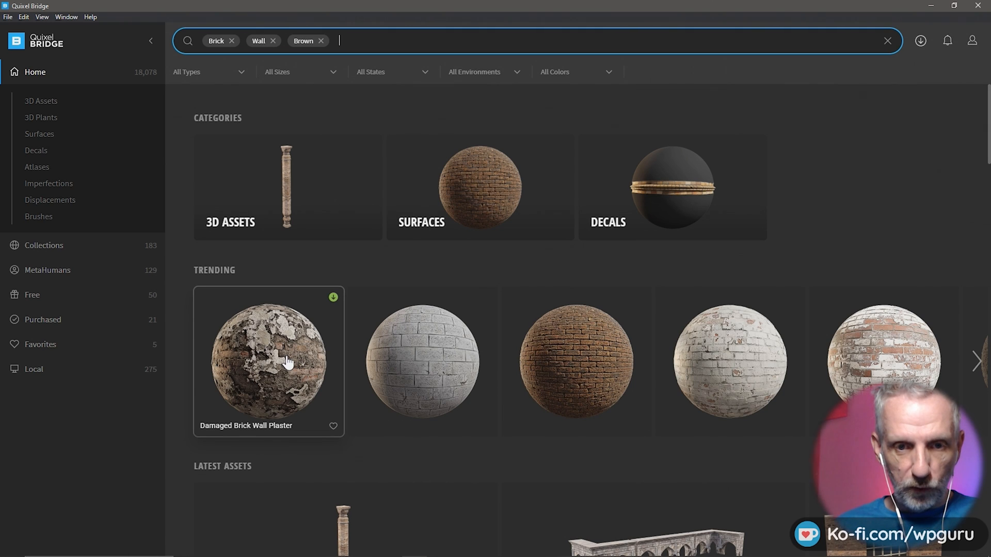
left_click(268, 360)
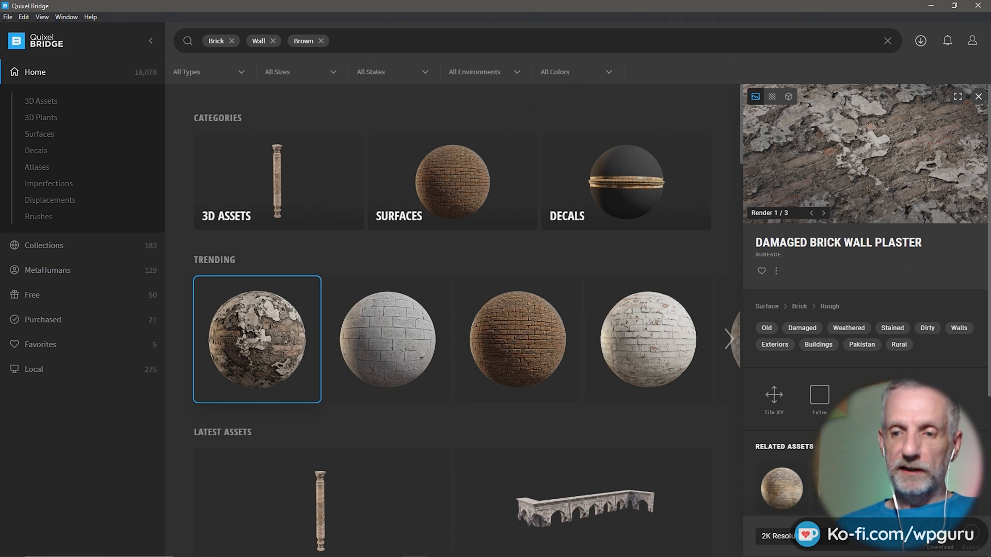
- Download Damaged Brick Wall Plaster at 4K and export it to Blender
left_click(802, 535)
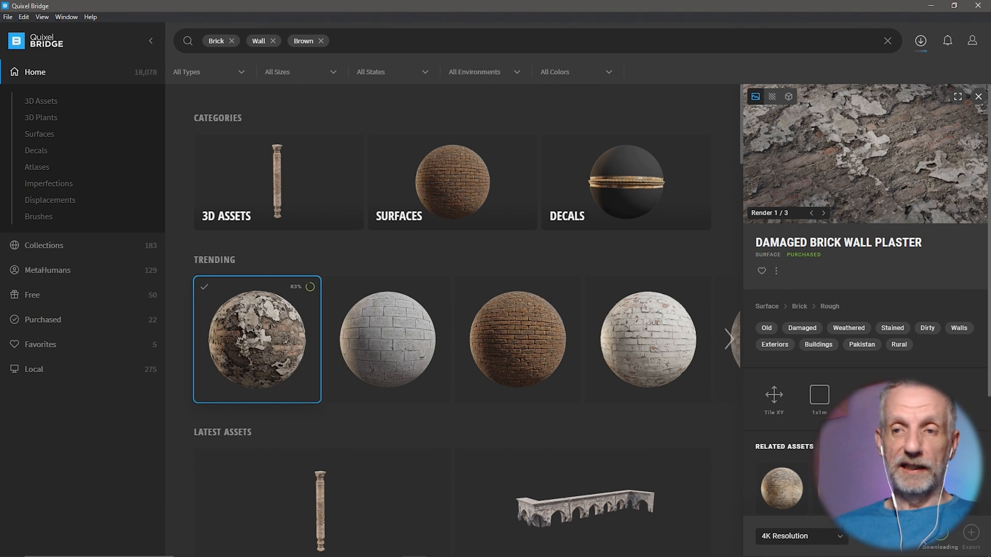
left_click(970, 540)
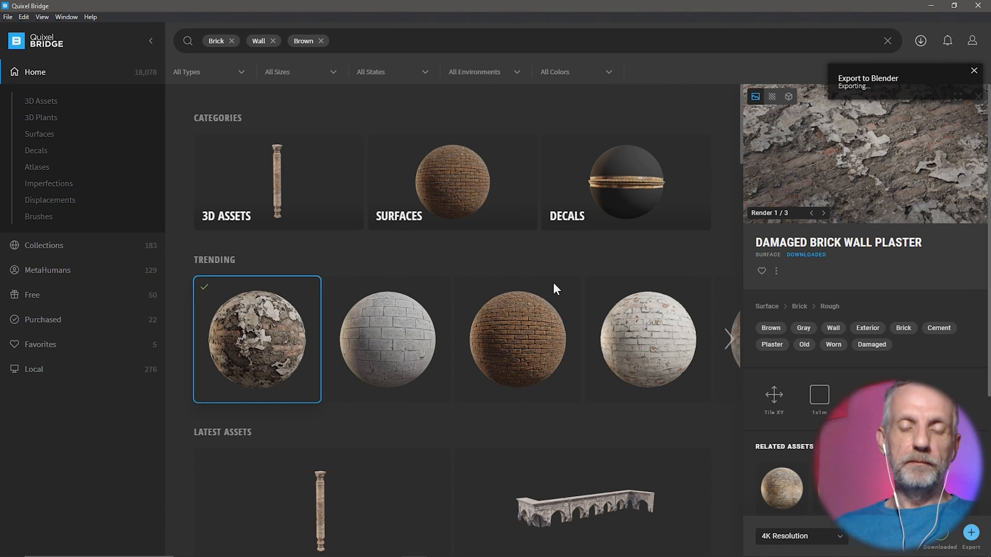
mouse_move(555, 289)
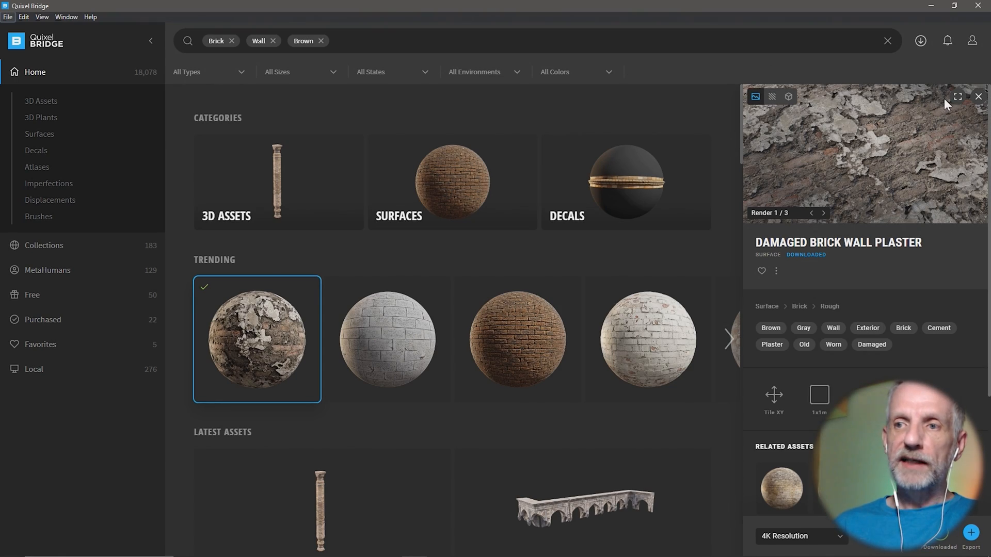
- Preview the surface fullscreen, cycling through its AO, displacement, normal, roughness and albedo maps
left_click(957, 96)
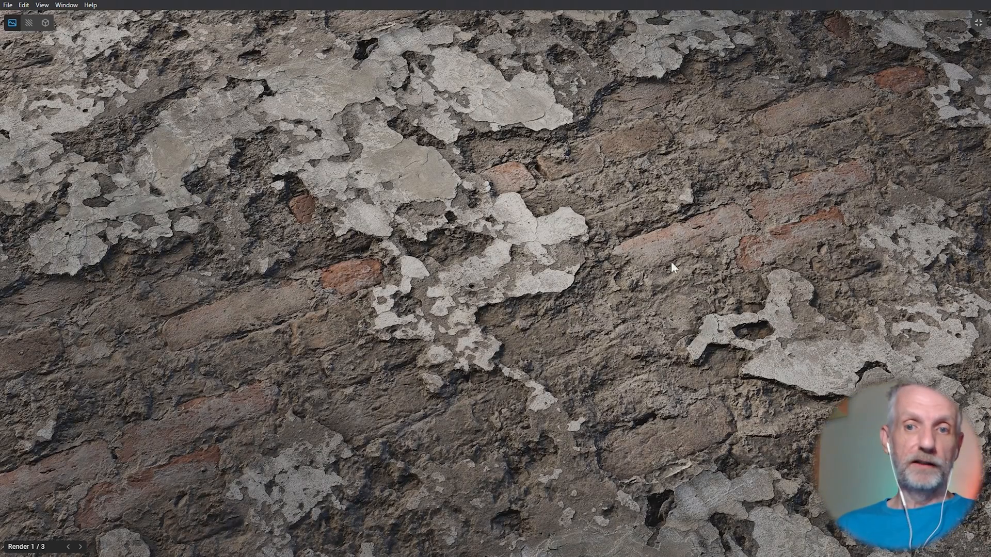
left_click(28, 22)
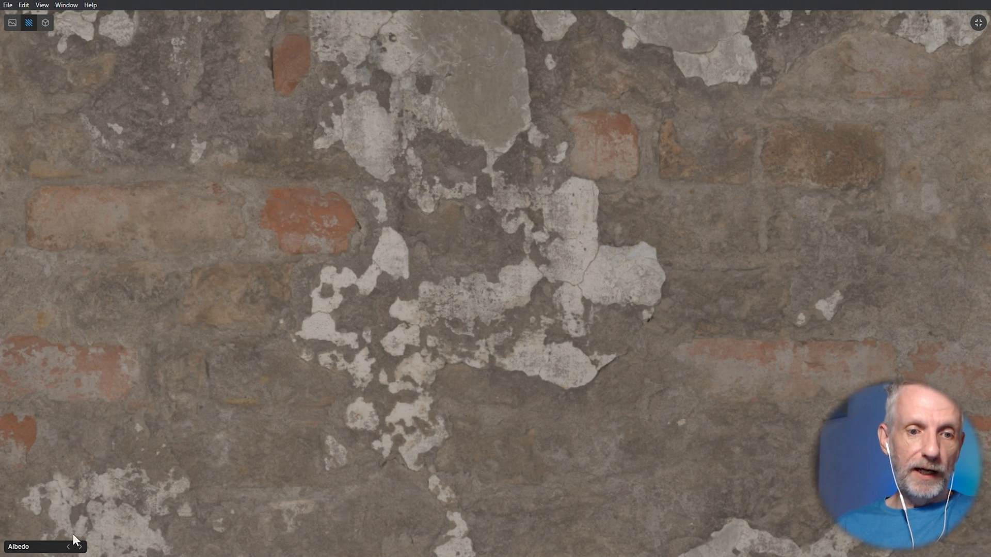
left_click(80, 546)
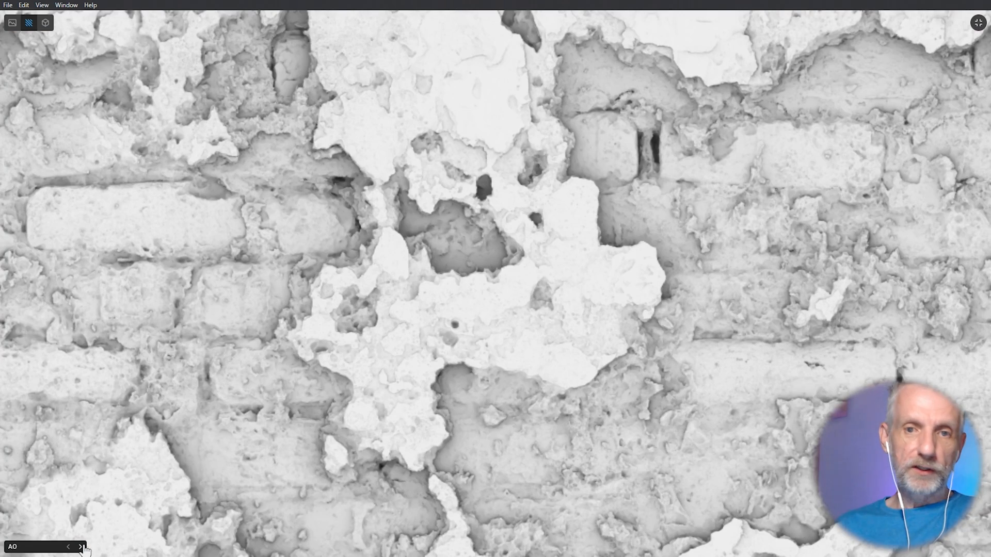
left_click(81, 546)
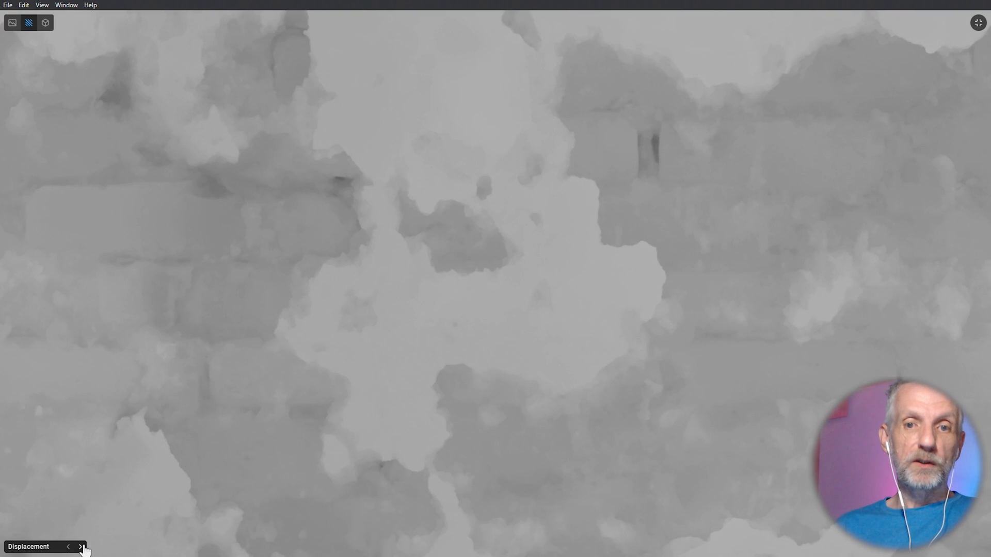
left_click(81, 546)
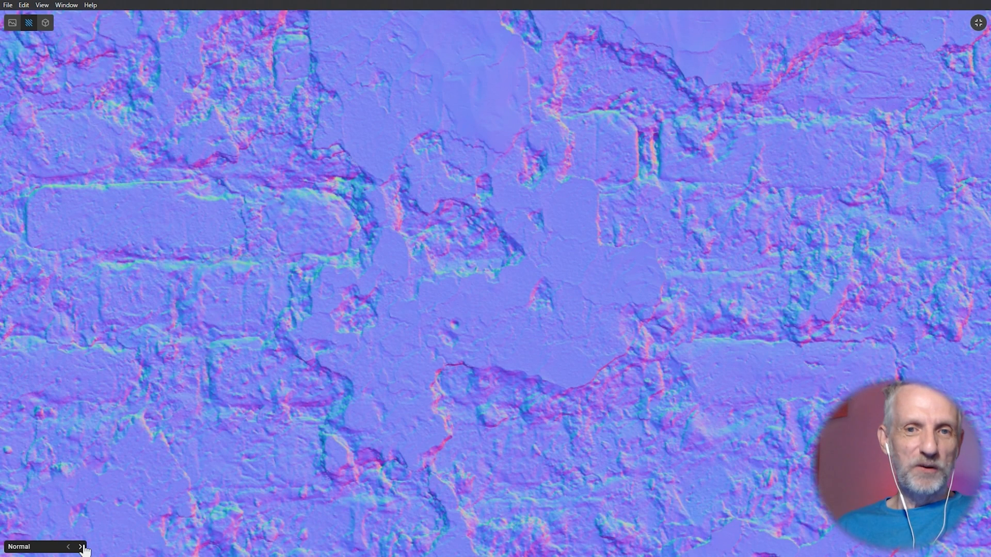
left_click(80, 547)
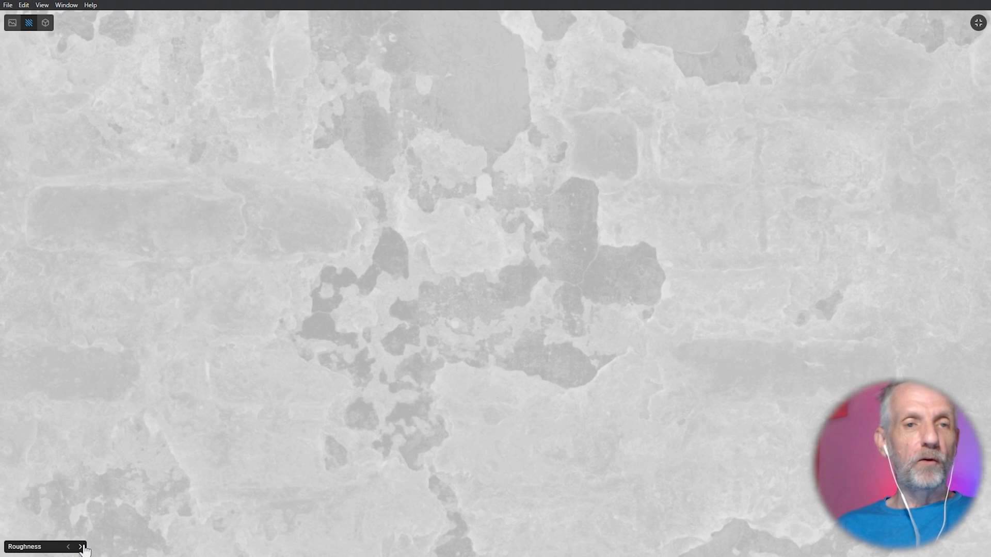
left_click(81, 546)
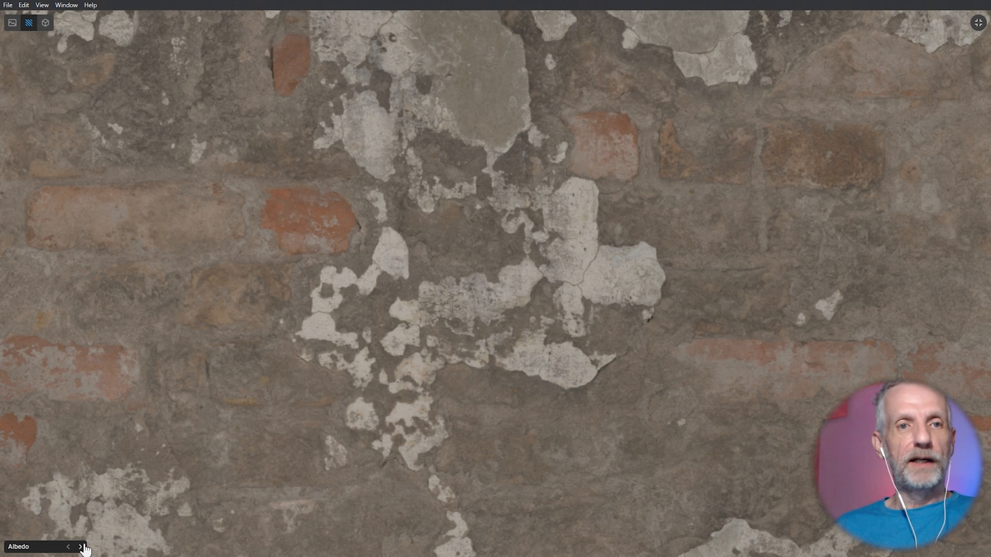
- View the material on the large 3D sphere preview, then exit fullscreen
left_click(45, 23)
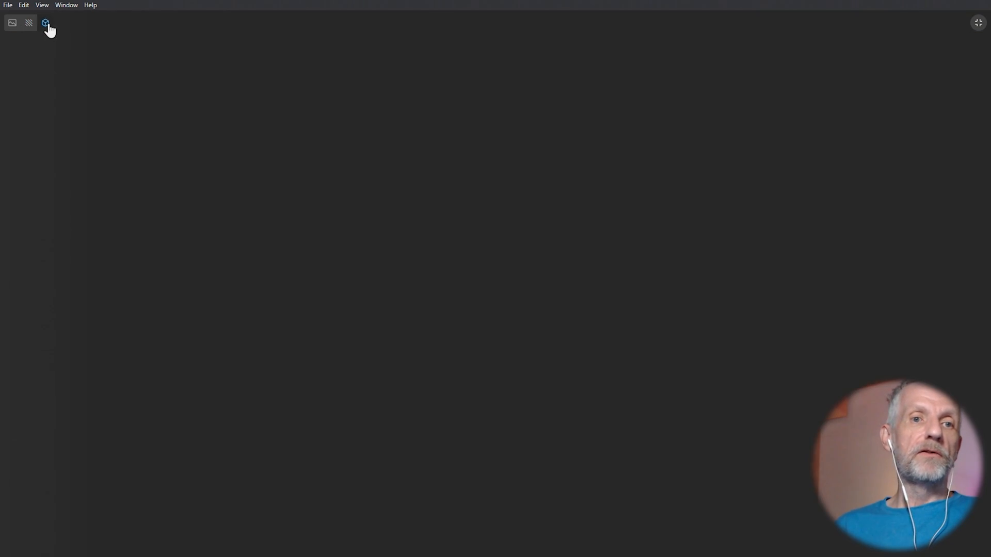
left_click(45, 22)
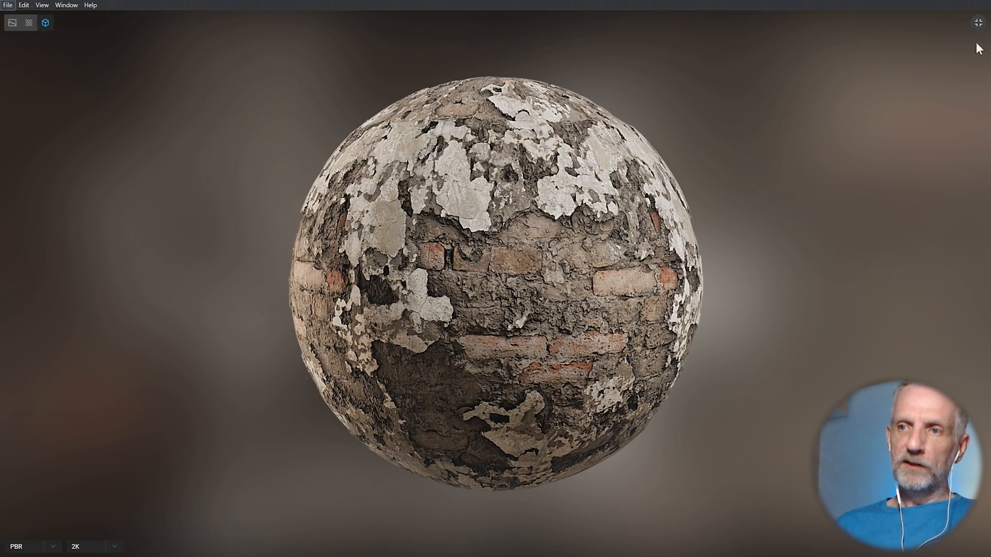
left_click(976, 22)
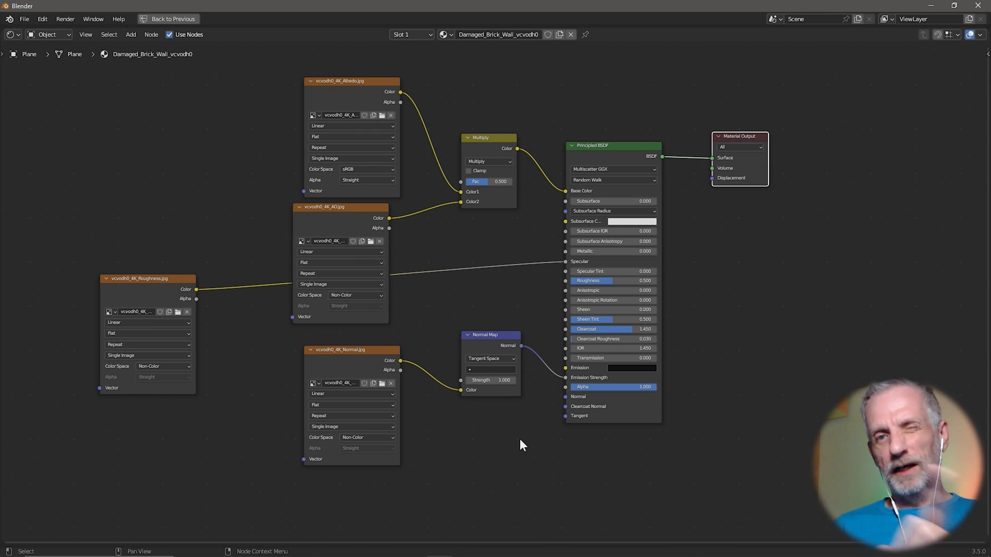
mouse_move(226, 39)
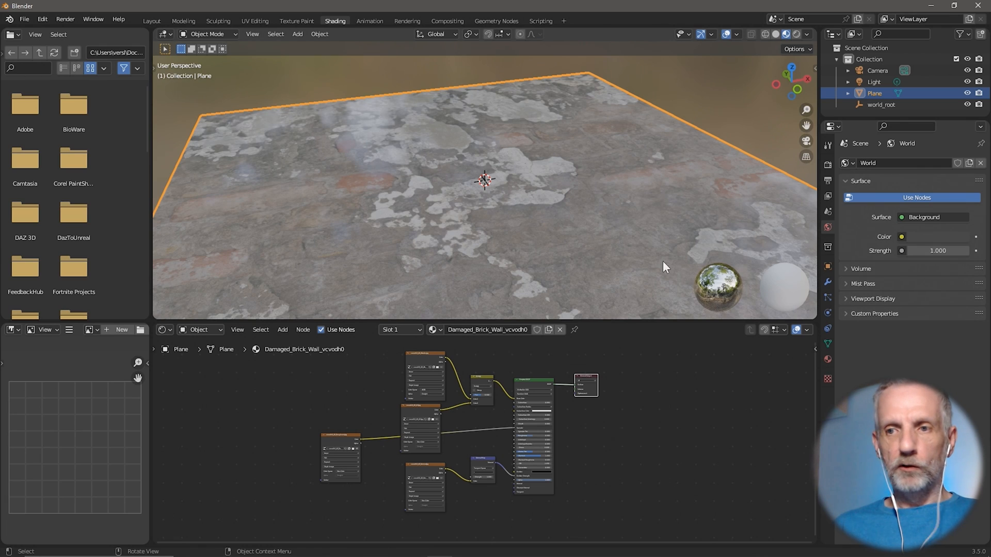
- Set Render Properties to the Cycles engine with the Experimental feature set
left_click(827, 162)
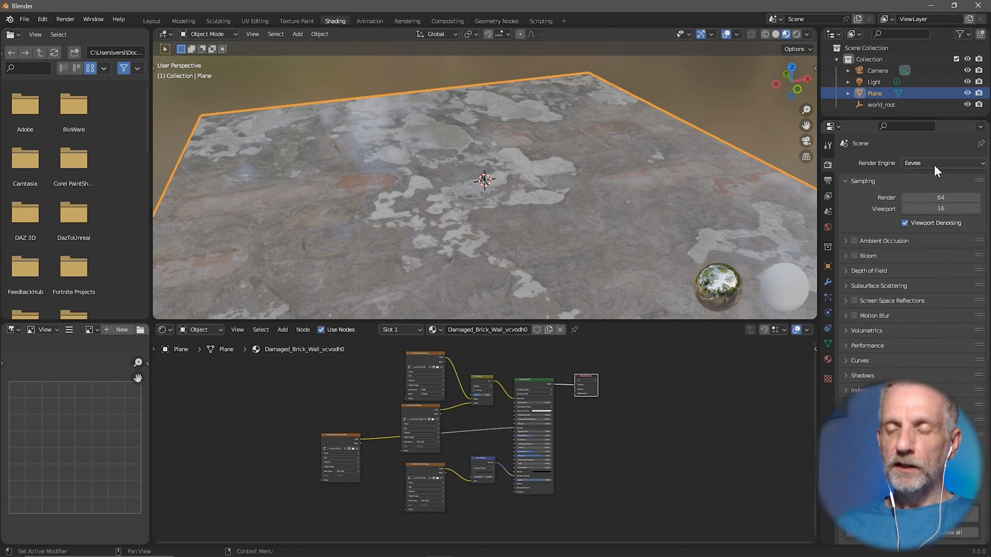
left_click(941, 163)
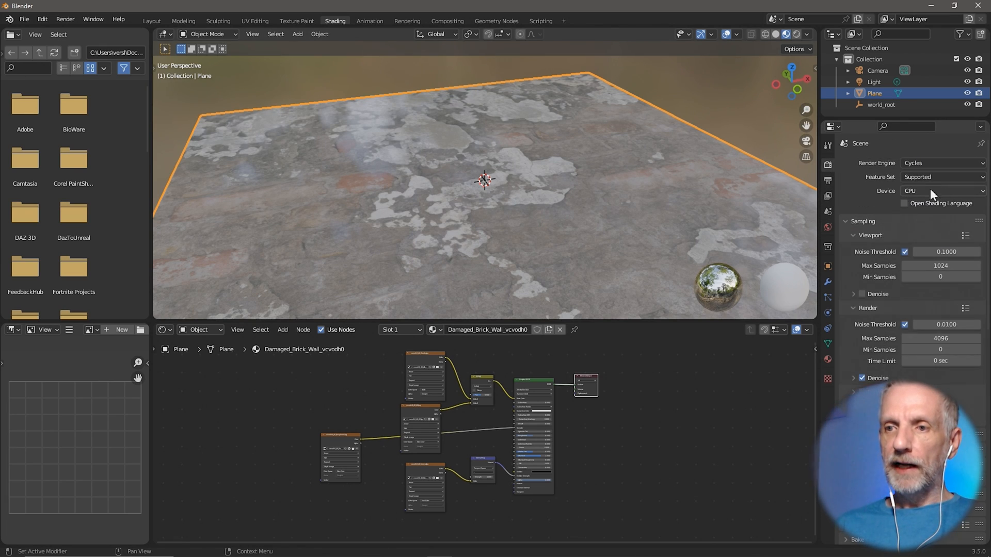
left_click(940, 190)
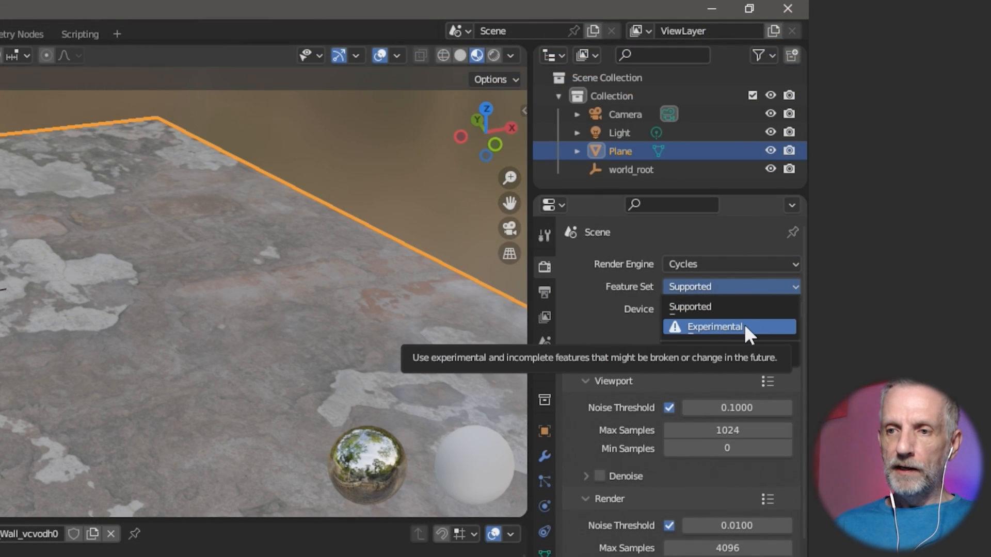
left_click(714, 327)
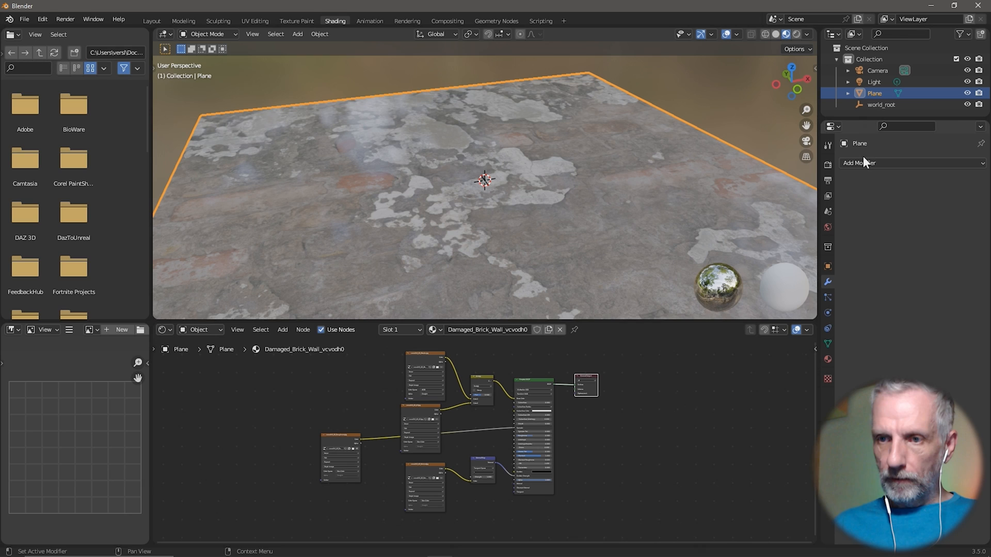
- Add a Subdivision Surface modifier to the plane, adjust its levels and enable Adaptive Subdivision
left_click(860, 163)
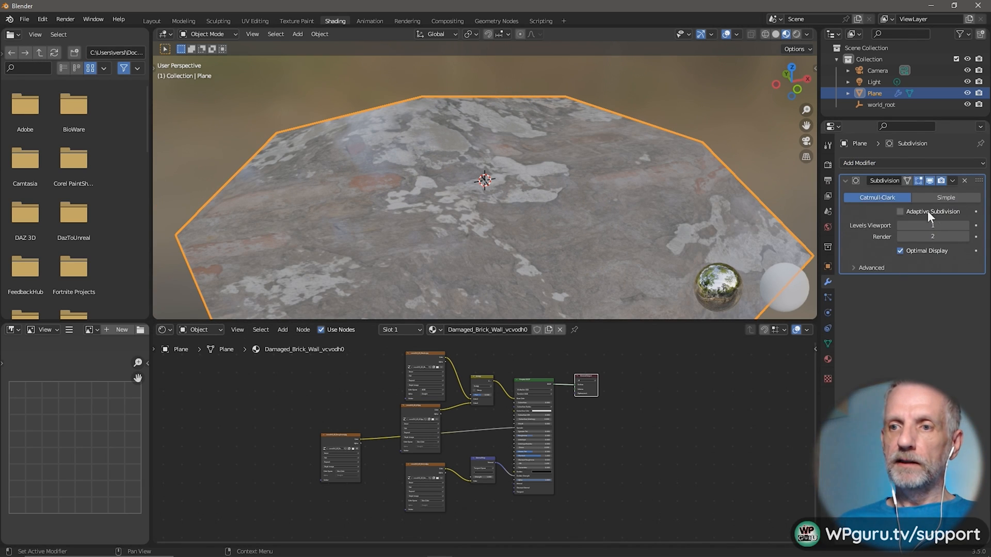
left_click(931, 225)
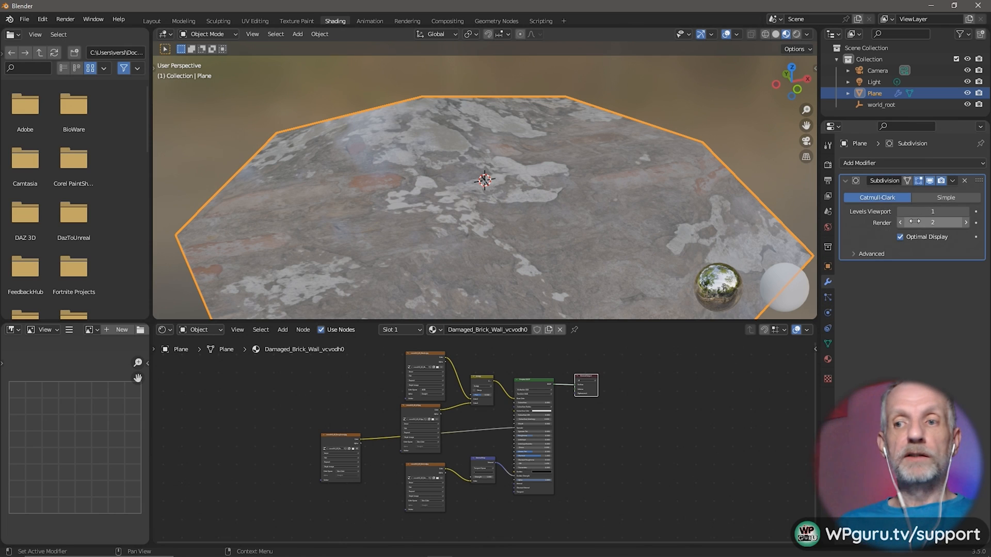
left_click(827, 146)
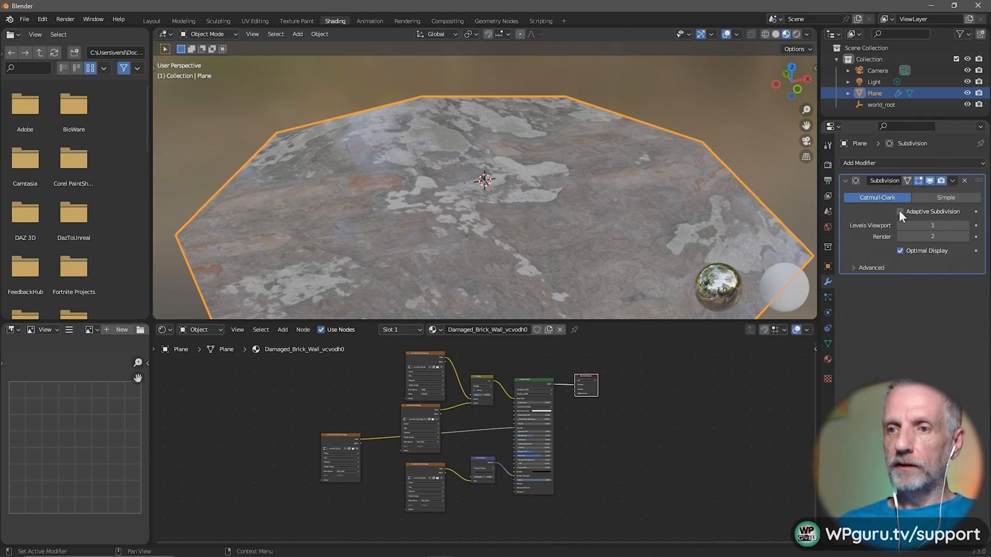
left_click(899, 211)
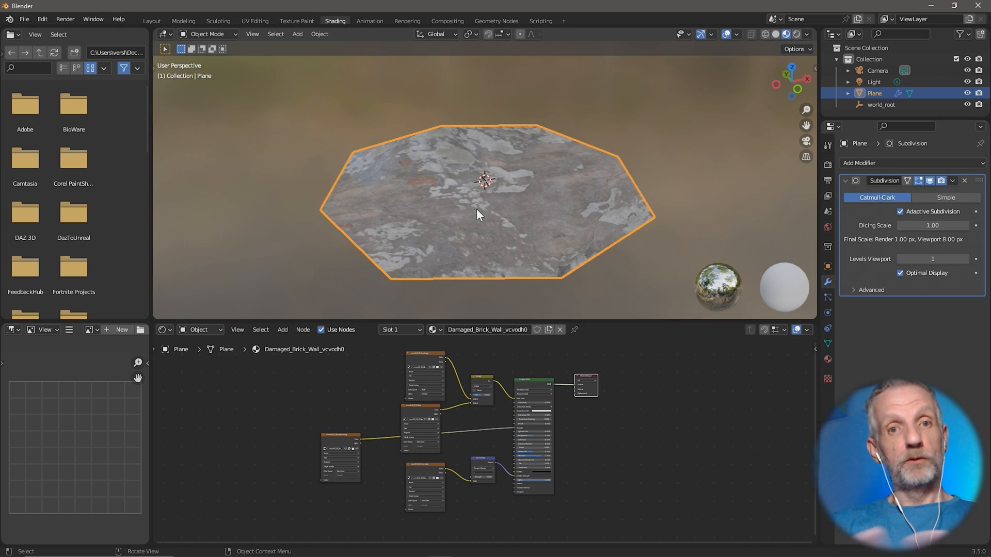
mouse_move(151, 21)
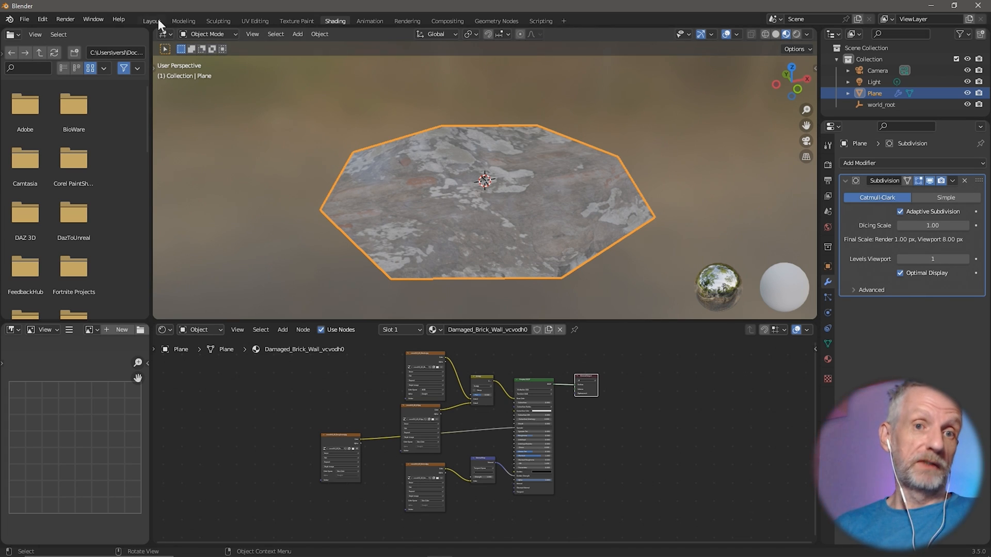
- In the Layout workspace, subdivide the plane in Edit Mode and raise the number of cuts
left_click(150, 20)
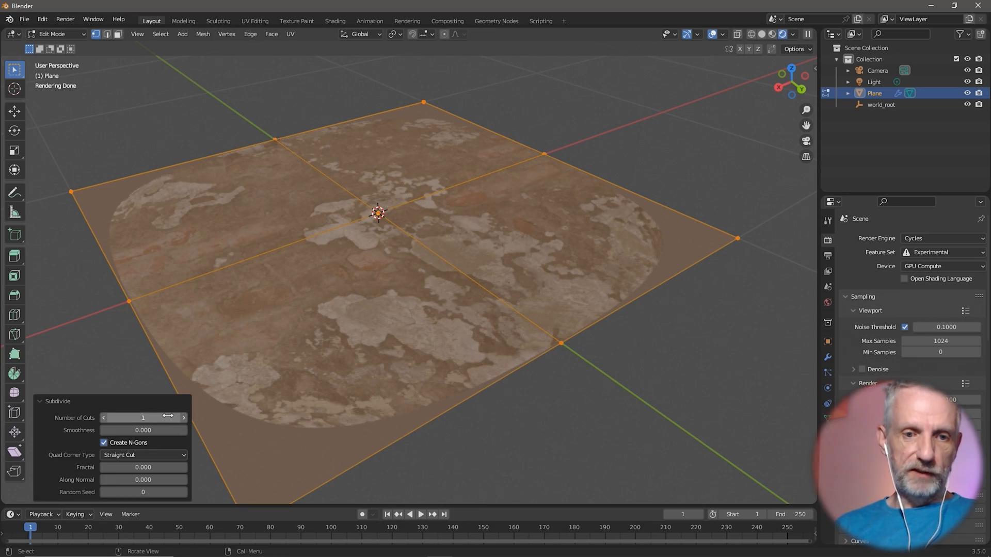
left_click_drag(143, 417, 142, 417)
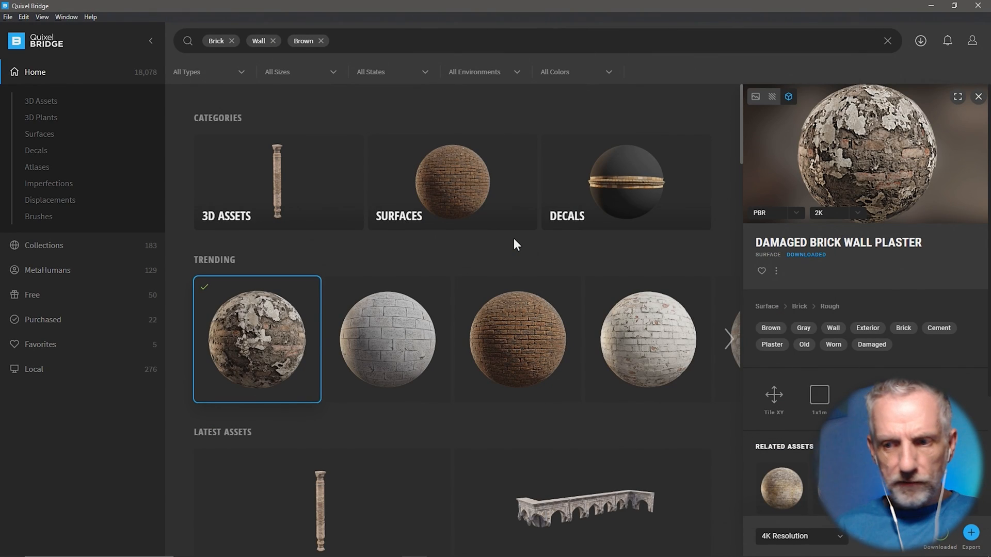
- Re-export the 4K Damaged Brick Wall Plaster surface from Bridge to Blender
left_click(970, 533)
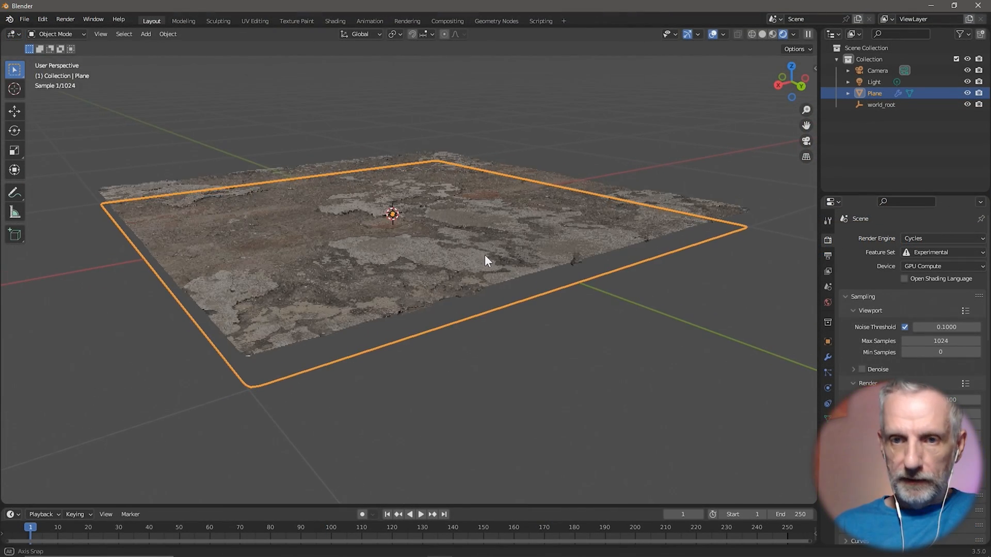
- Pull the view back and change the scene light into a Spot light
left_click_drag(486, 261, 426, 294)
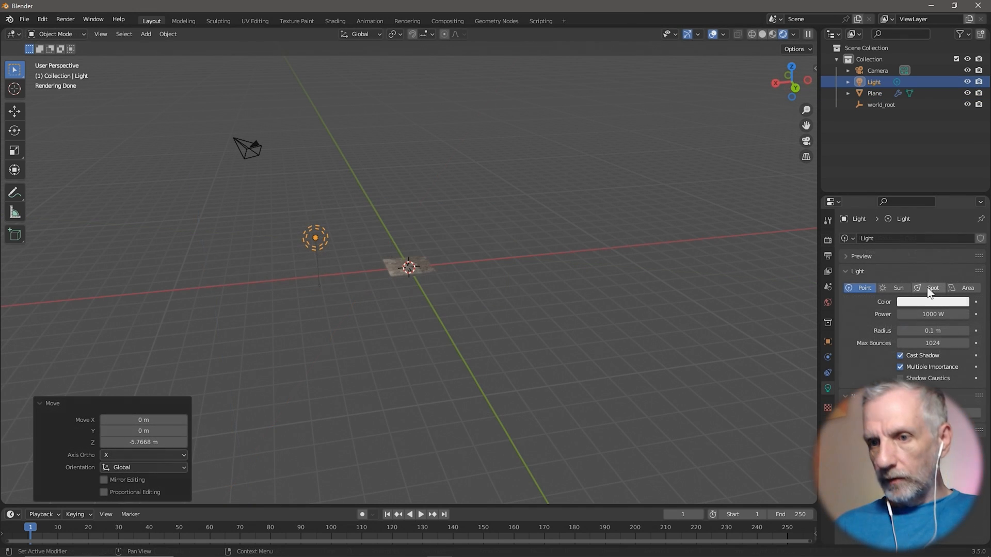
left_click(932, 287)
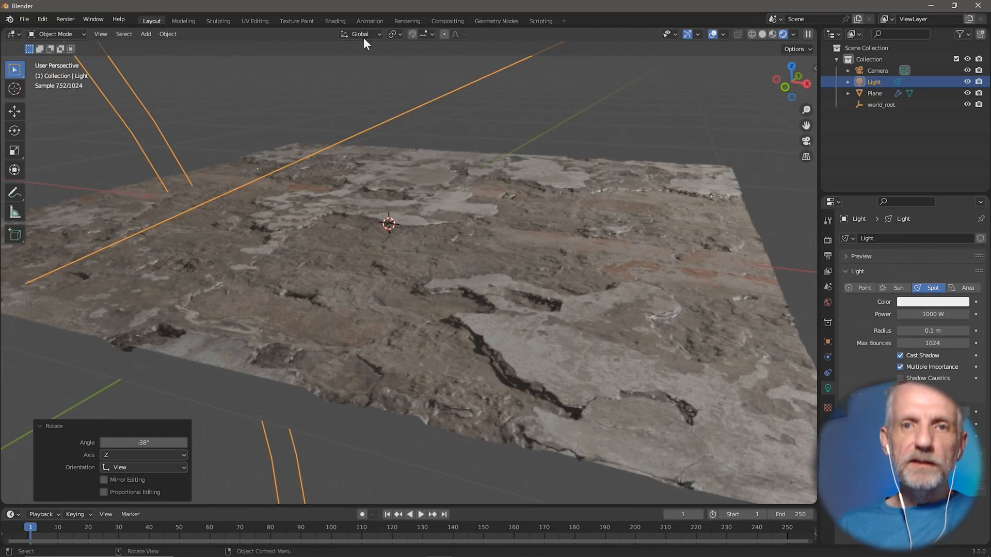
left_click(335, 20)
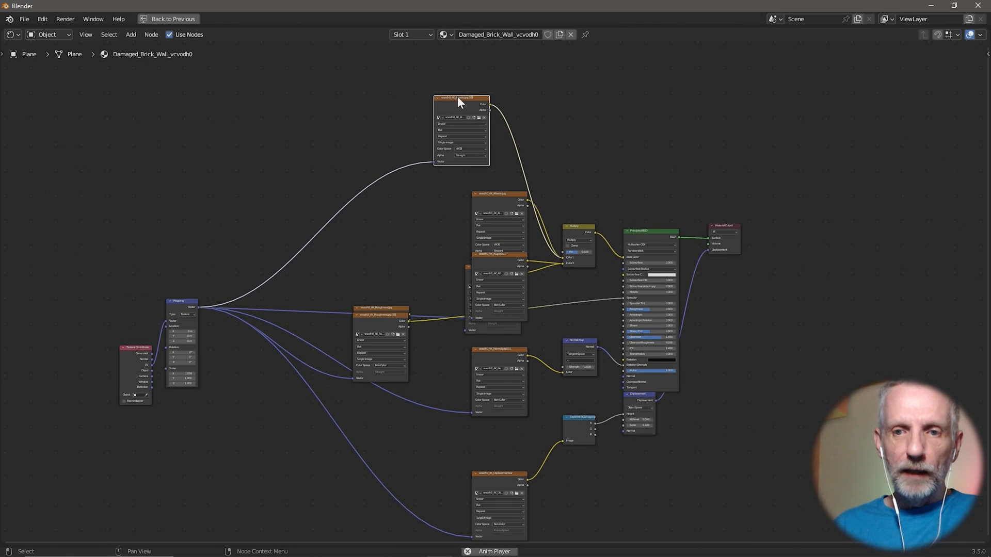
- Inspect the Displacement node feeding Material Output, then check the rendered plane in Layout
left_click_drag(460, 127, 425, 217)
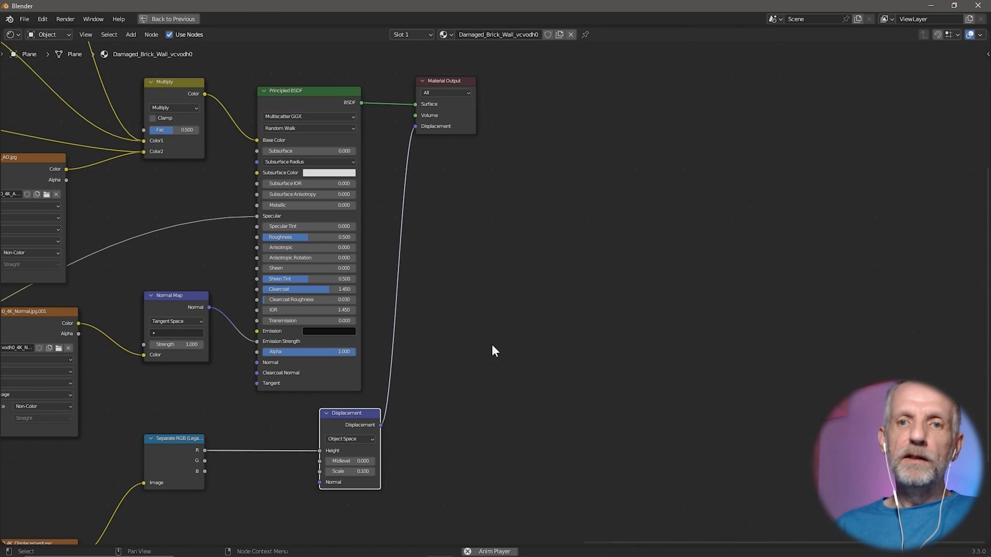
left_click_drag(444, 81, 488, 79)
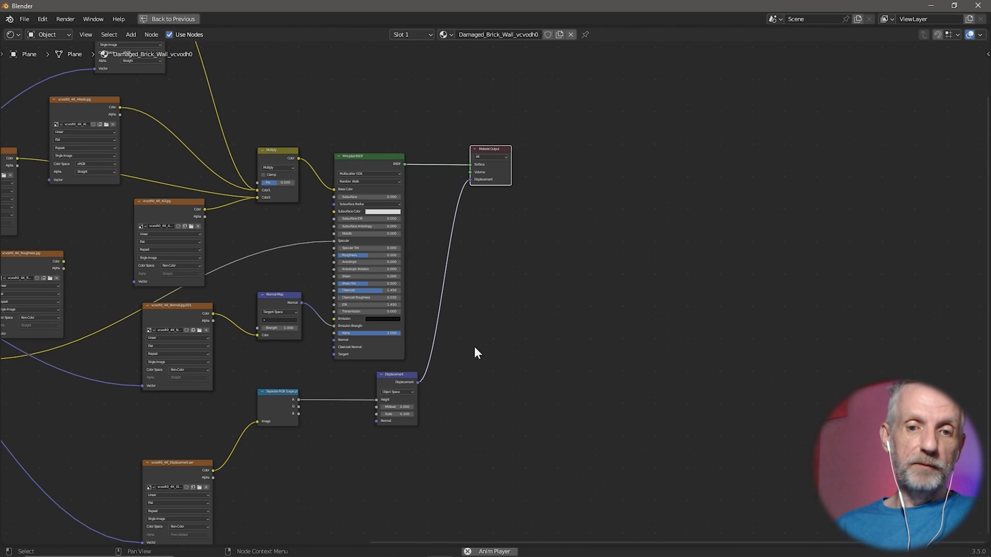
left_click(169, 18)
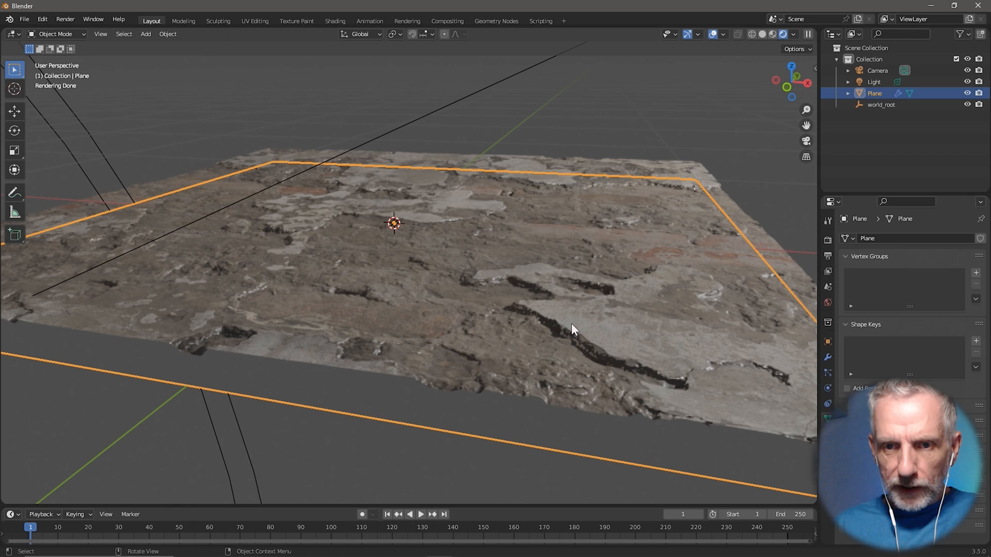
left_click(335, 21)
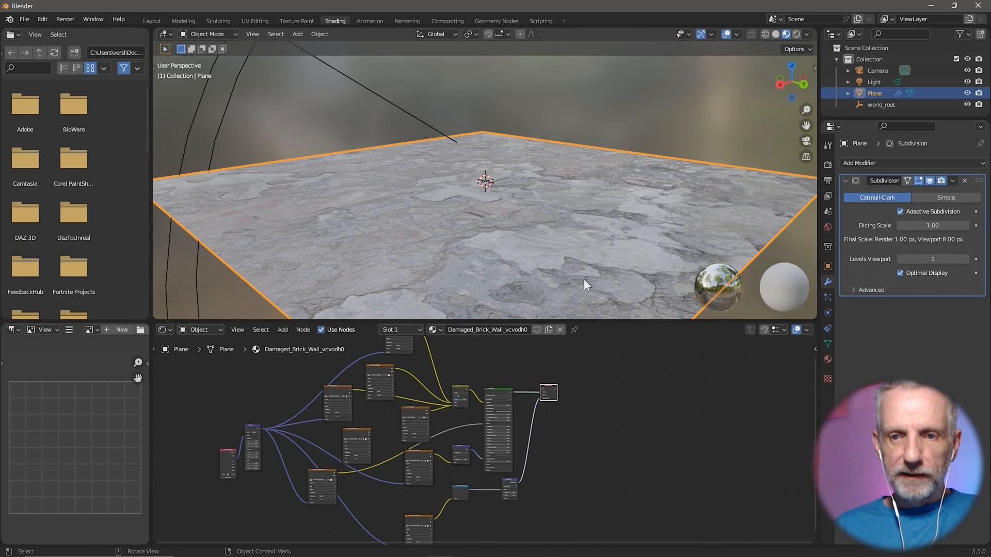